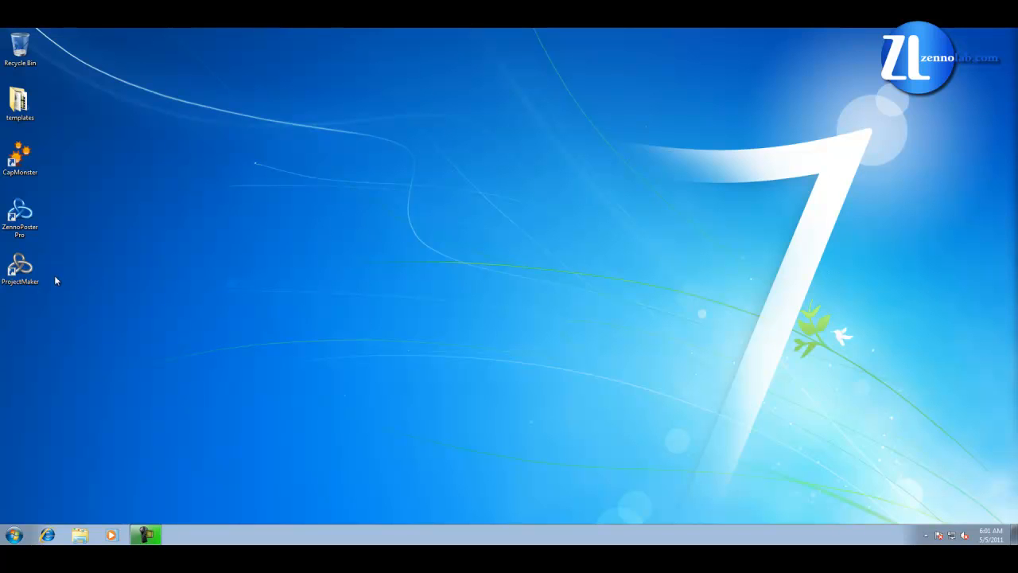
Step: Launch ProjectMaker from its desktop shortcut to get a blank new project in the Template editor
{"action": "left_click", "coordinate": [20, 215]}
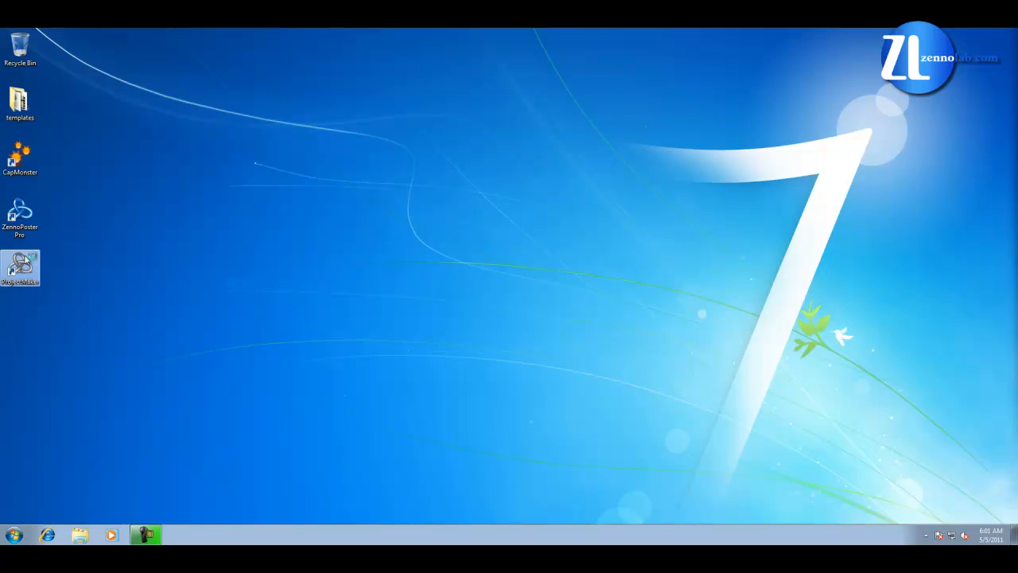
{"action": "double_click", "coordinate": [19, 268]}
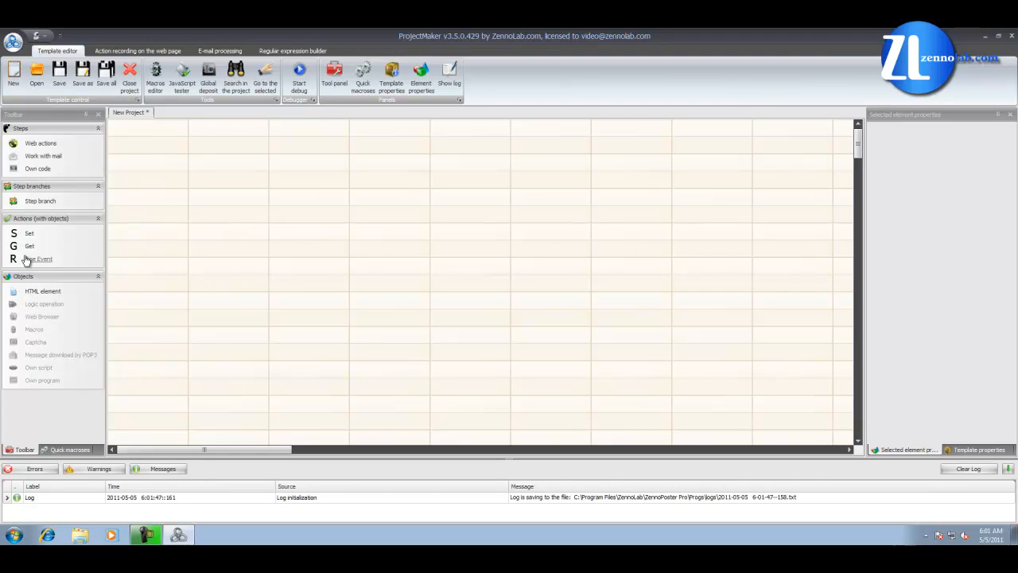
{"action": "mouse_move", "coordinate": [41, 259]}
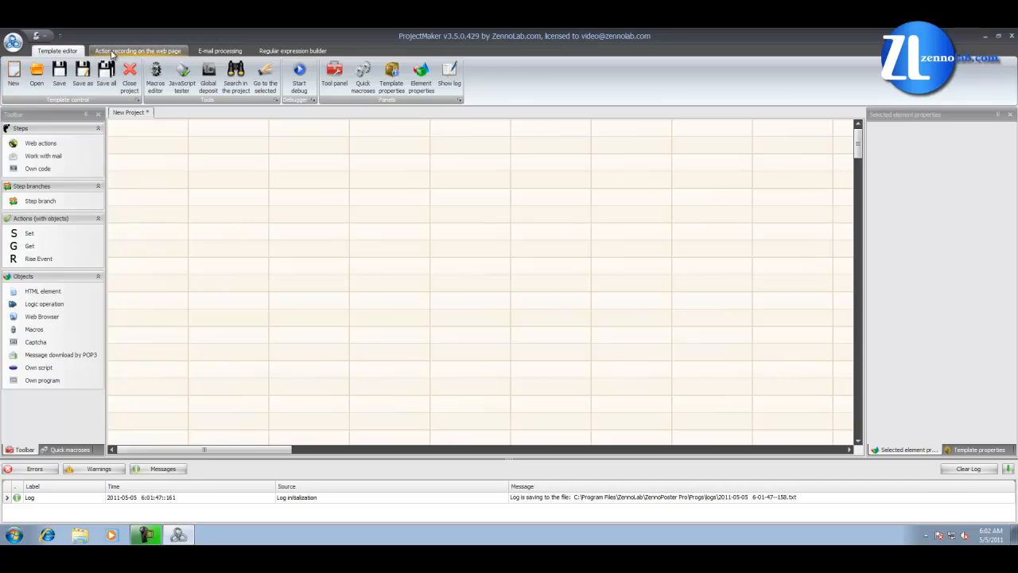
Step: Show the 'Action recording on the web page' workspace with its empty start page
{"action": "left_click", "coordinate": [144, 50]}
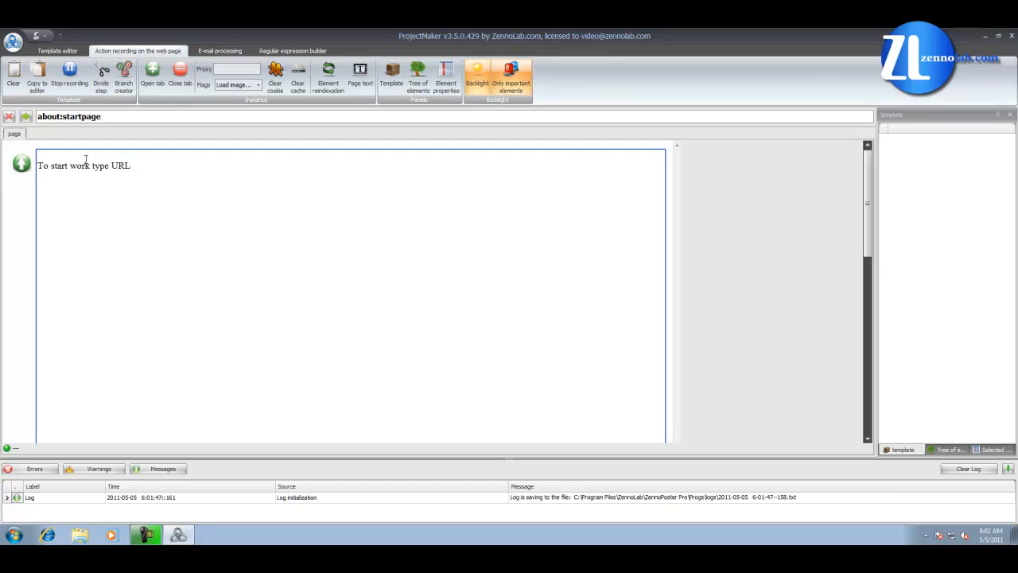
{"action": "mouse_move", "coordinate": [147, 196]}
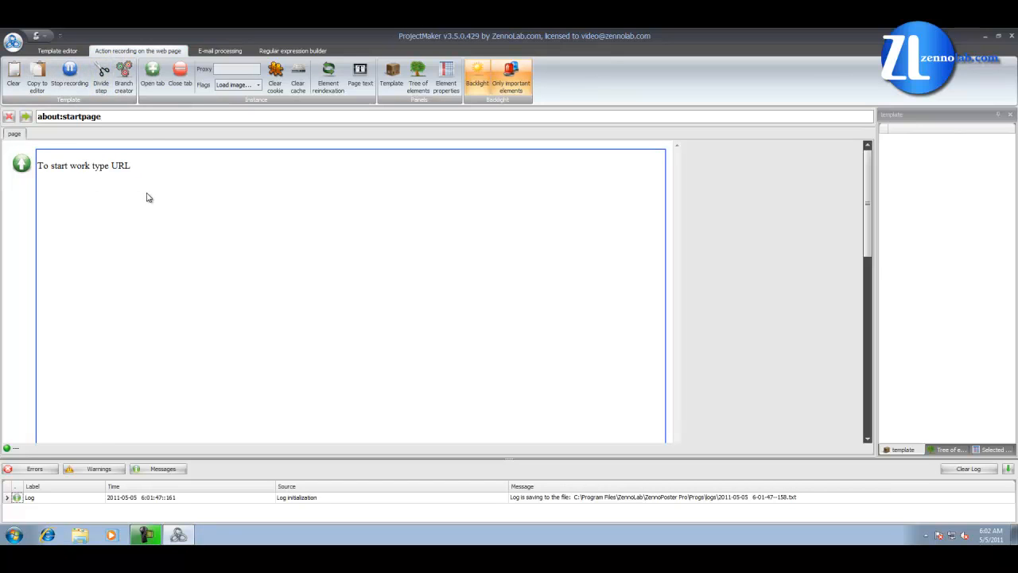
{"action": "left_click", "coordinate": [138, 116]}
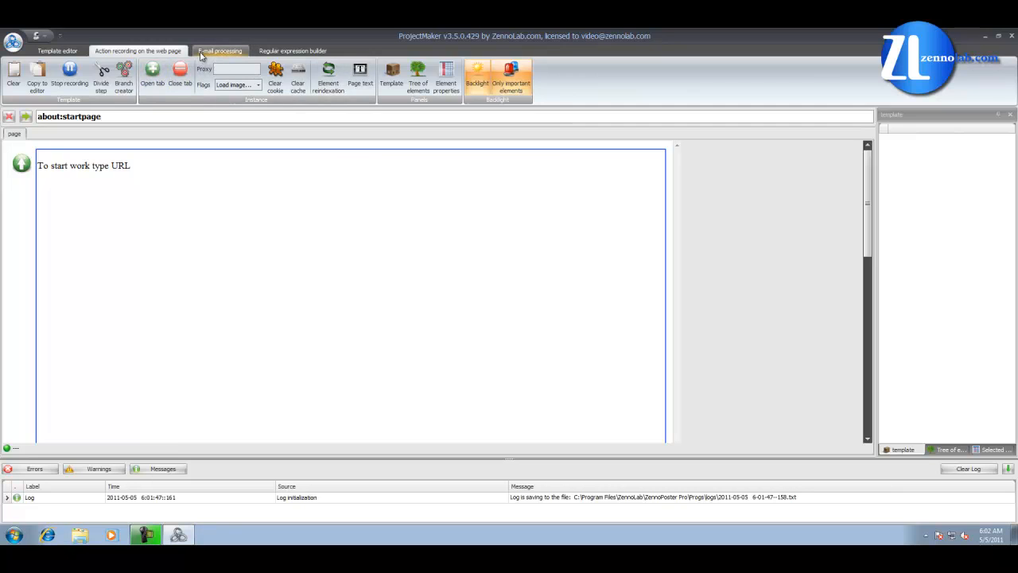
Step: Show the 'E-mail processing' workspace with its mail connection and parsing fields
{"action": "left_click", "coordinate": [221, 51]}
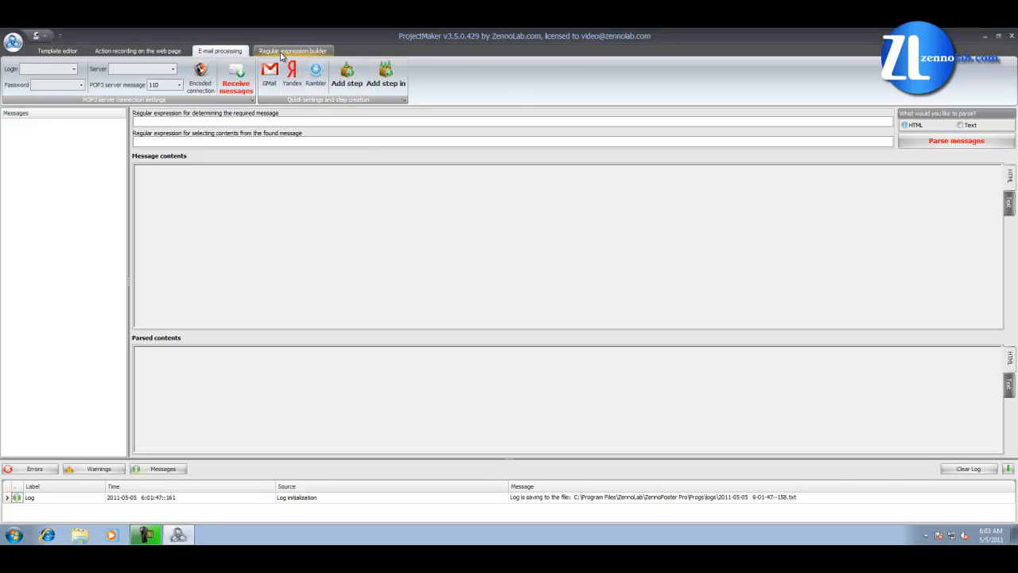
Step: View the 'Regular expression builder' tab, then close ProjectMaker
{"action": "left_click", "coordinate": [300, 51]}
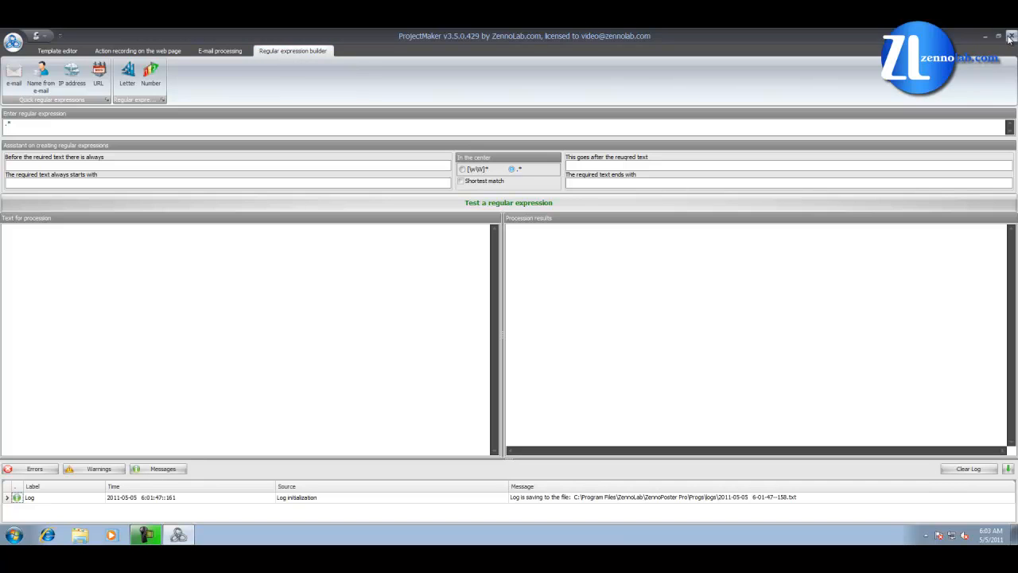
{"action": "left_click", "coordinate": [1009, 36]}
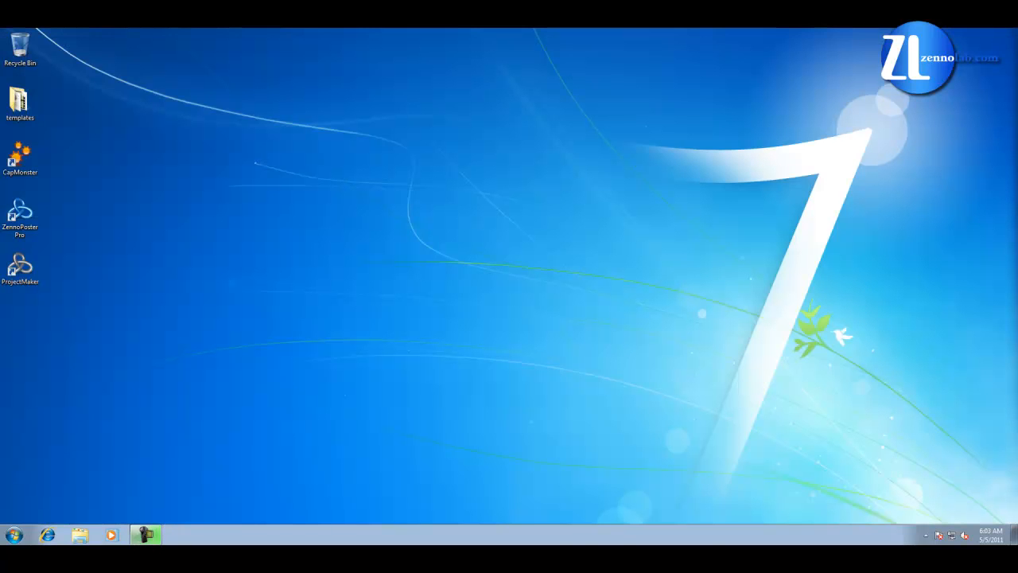
Step: Launch ZennoPoster Pro from its desktop icon, opening the empty tasks execution workspace
{"action": "left_click", "coordinate": [22, 211]}
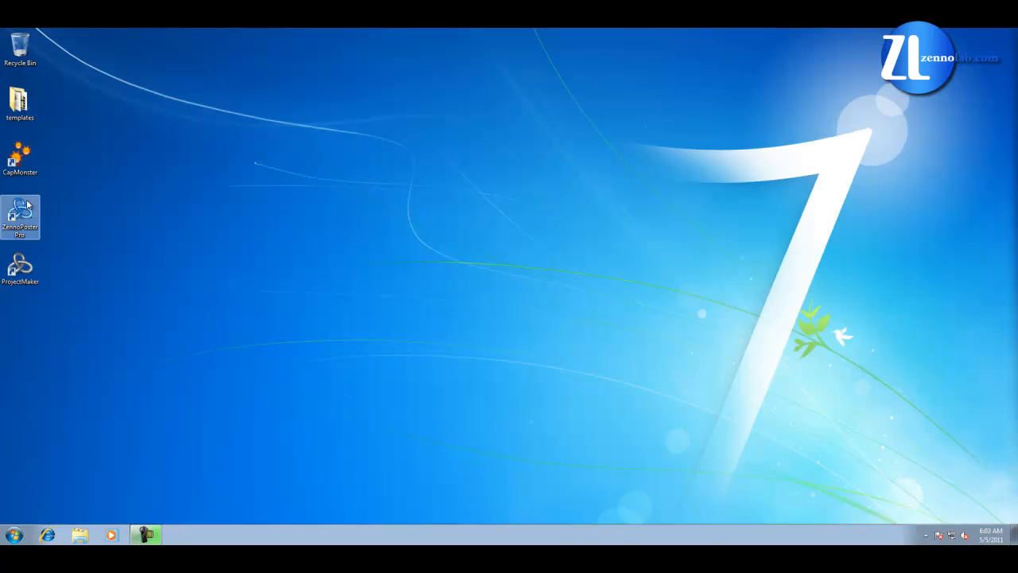
{"action": "left_click", "coordinate": [21, 211]}
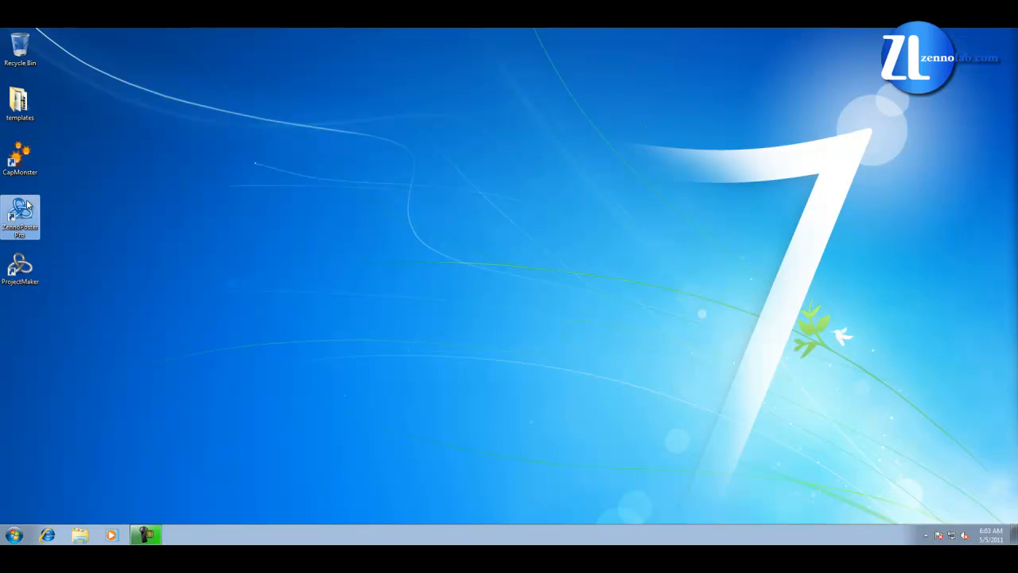
{"action": "double_click", "coordinate": [20, 215]}
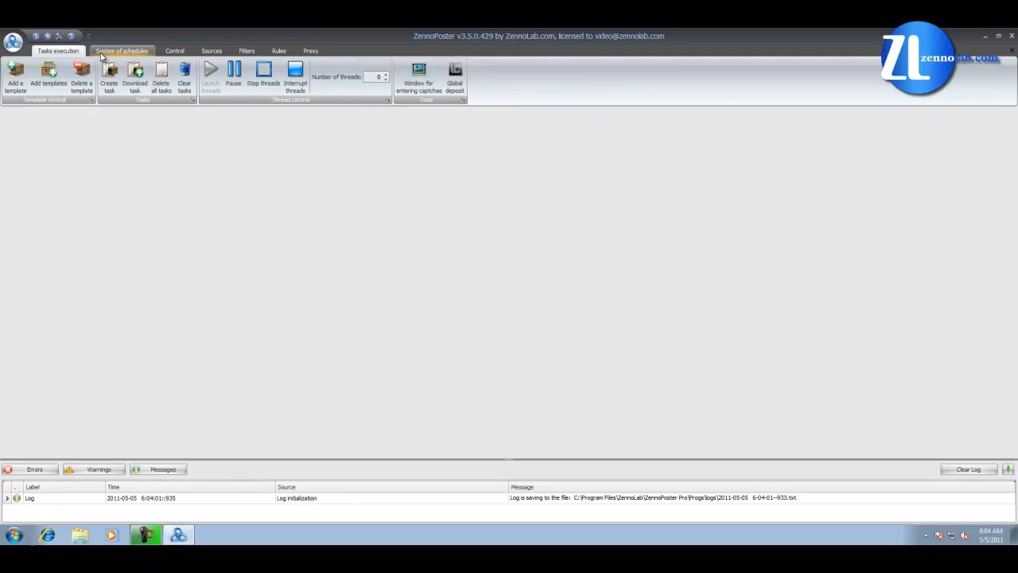
Step: View the 'System of schedules' hourly timeline, then move to the control overview
{"action": "left_click", "coordinate": [123, 50]}
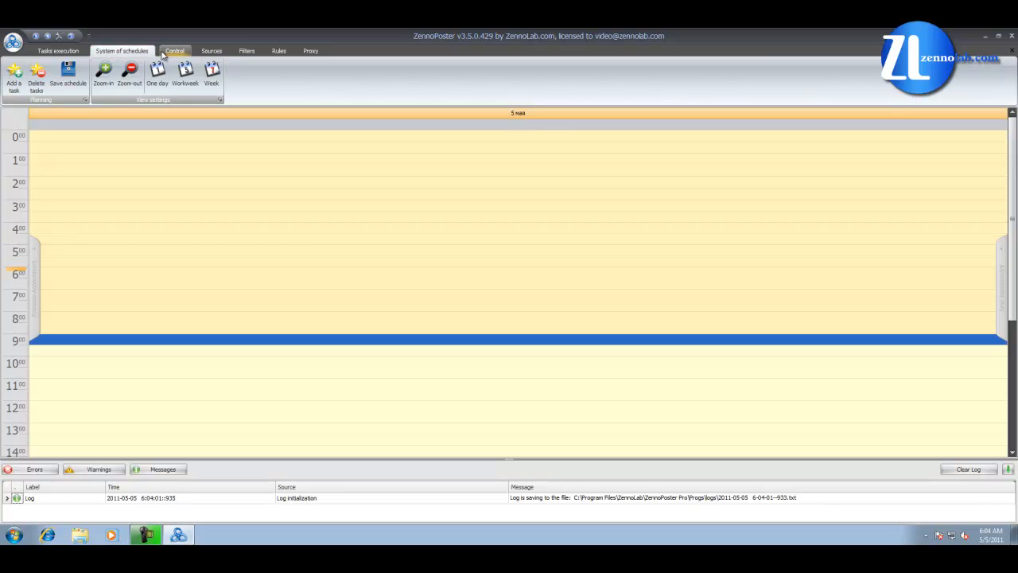
{"action": "left_click", "coordinate": [176, 52]}
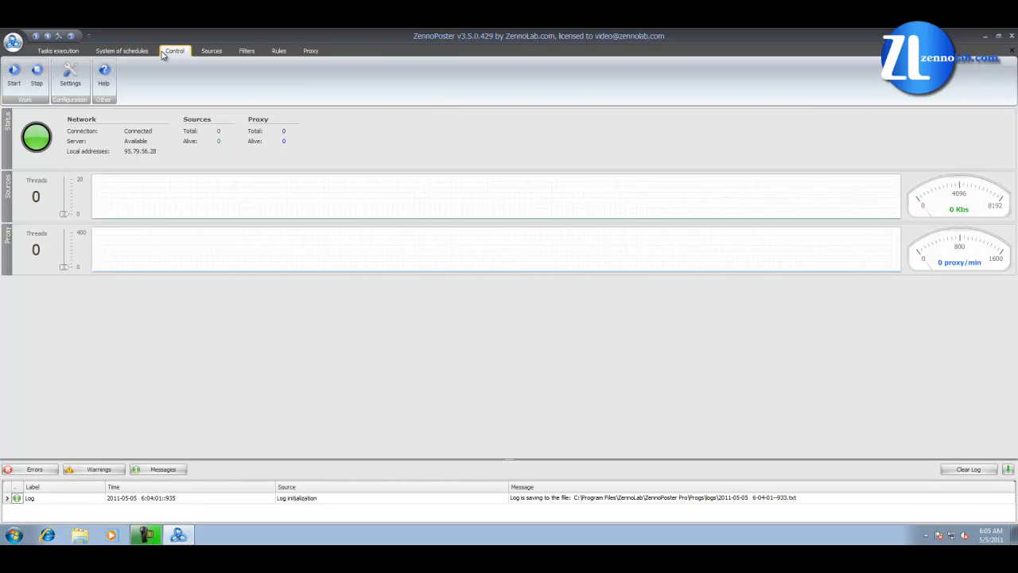
{"action": "mouse_move", "coordinate": [183, 54]}
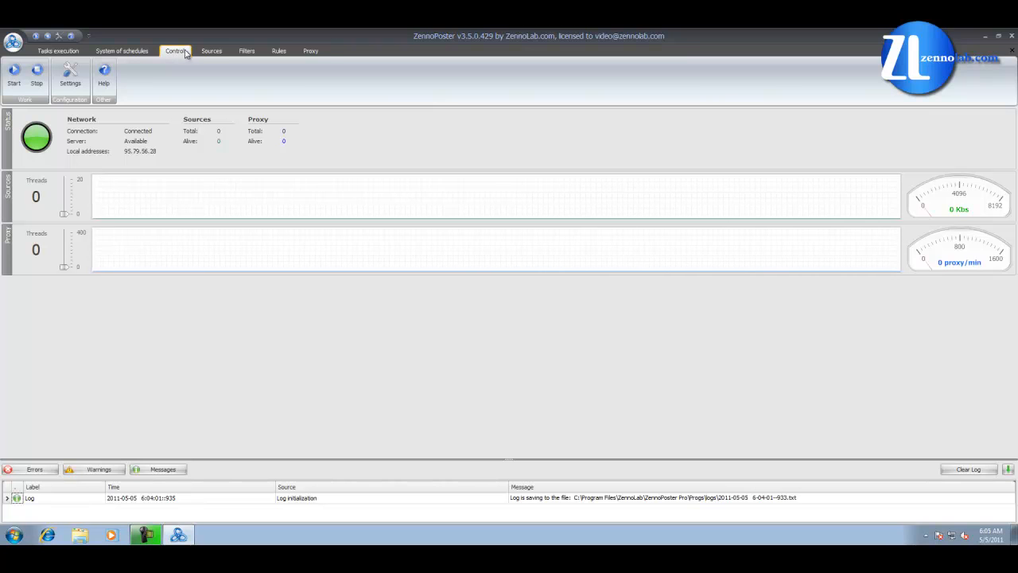
Step: Show the empty proxy 'Sources' list
{"action": "left_click", "coordinate": [210, 51]}
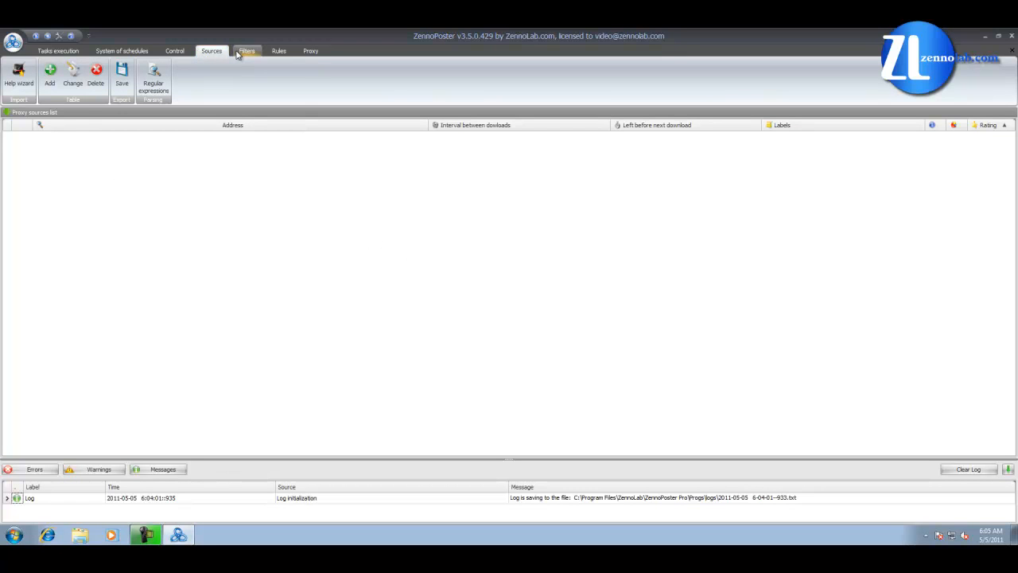
Step: View the proxy 'Filters' tab, then the 'Rules' tab with its rule components
{"action": "left_click", "coordinate": [247, 51]}
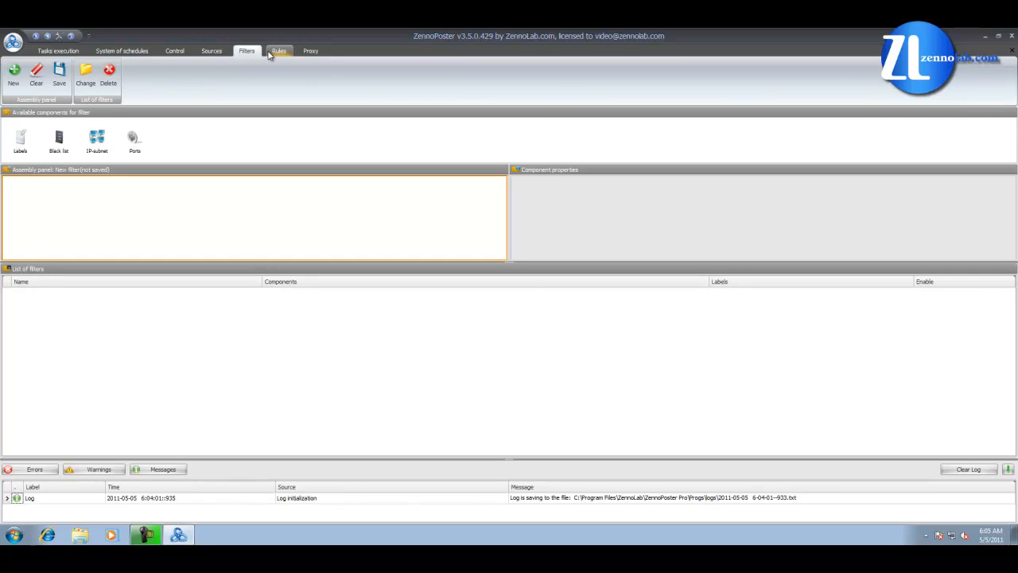
{"action": "left_click", "coordinate": [276, 51]}
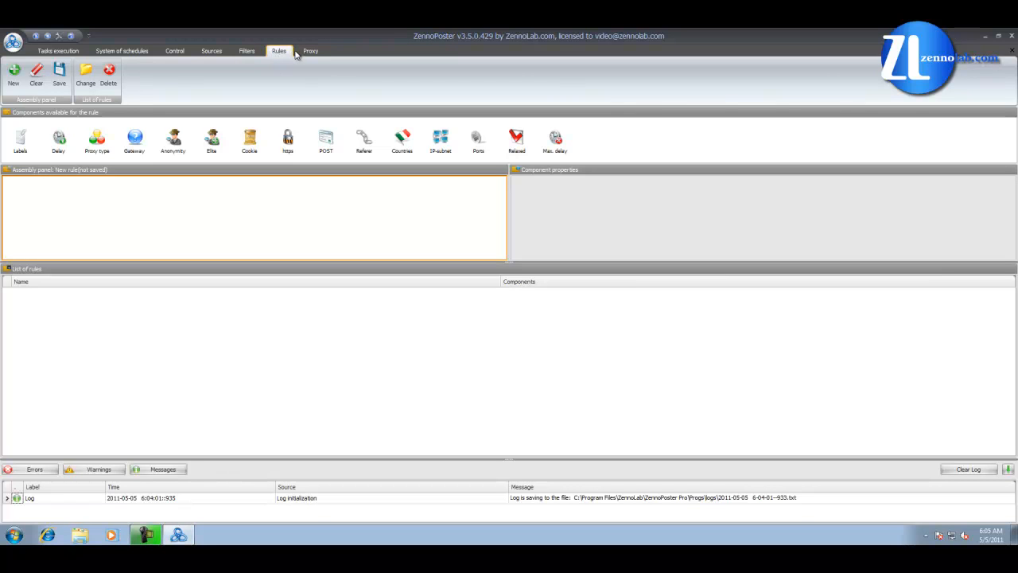
Step: Show the 'Proxy' tab's empty list of alive proxies with zero counts
{"action": "left_click", "coordinate": [308, 51]}
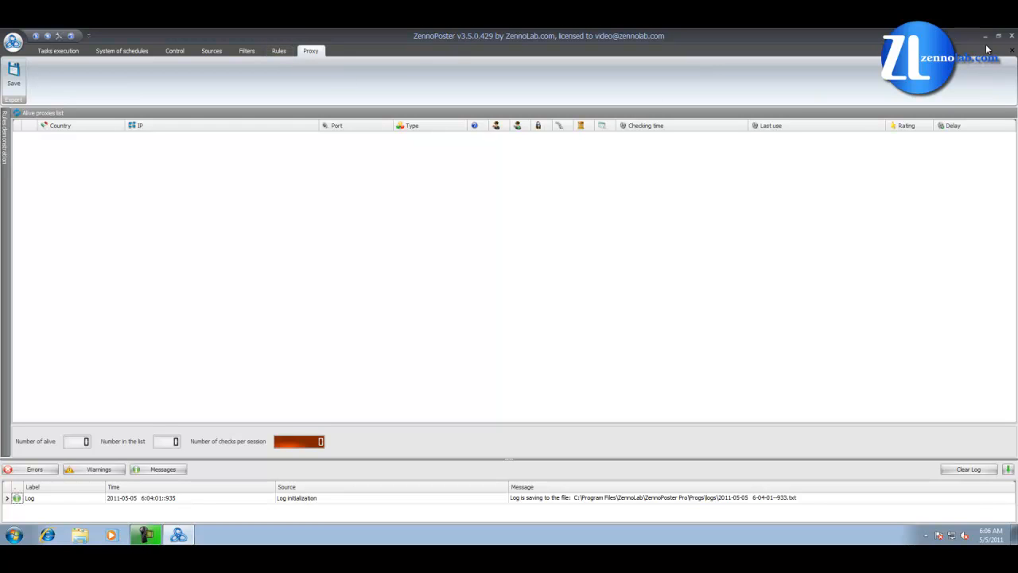
Step: Close ZennoPoster and select the CapMonster shortcut on the desktop
{"action": "left_click", "coordinate": [992, 37]}
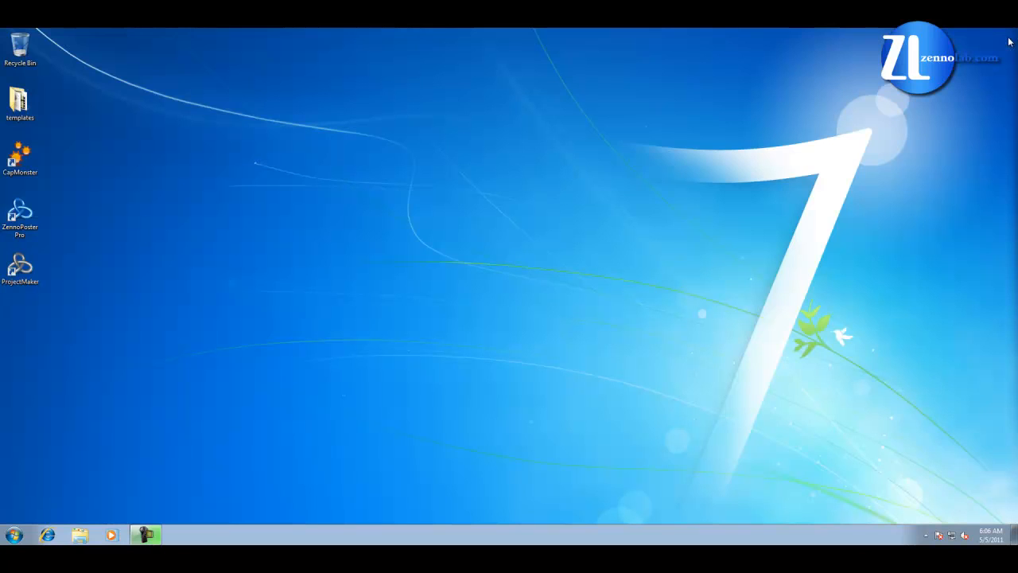
{"action": "mouse_move", "coordinate": [80, 195]}
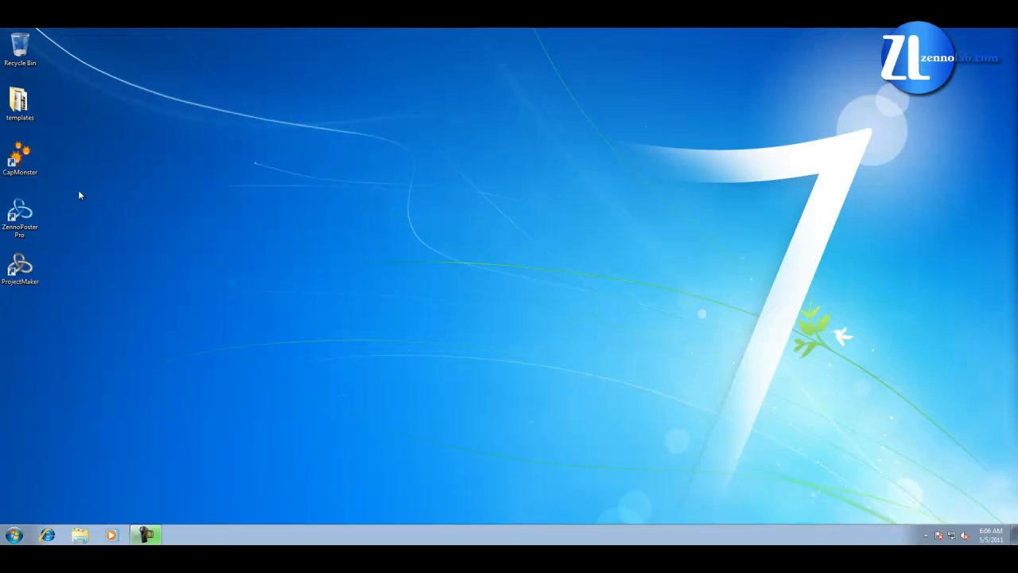
{"action": "left_click", "coordinate": [19, 157]}
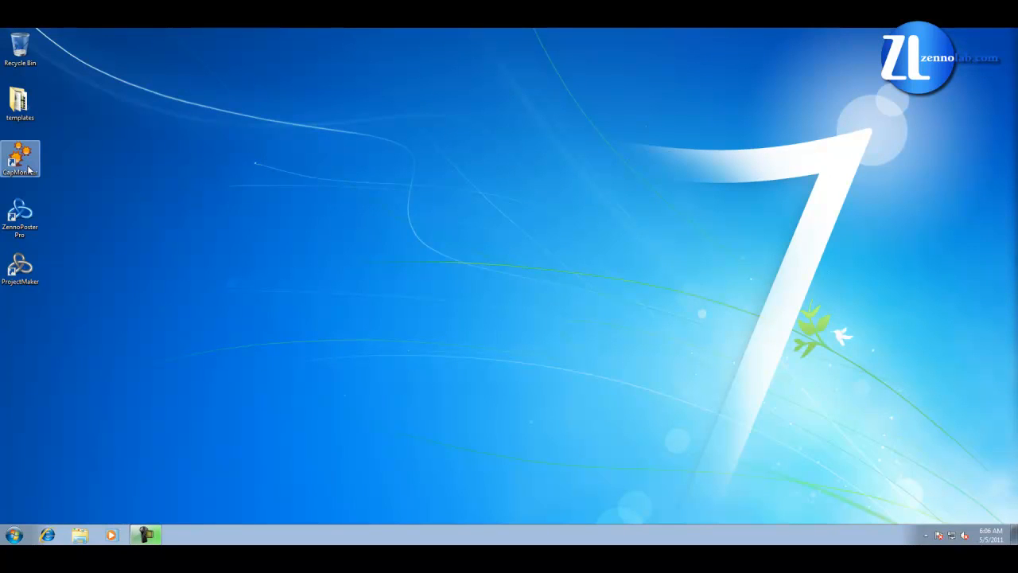